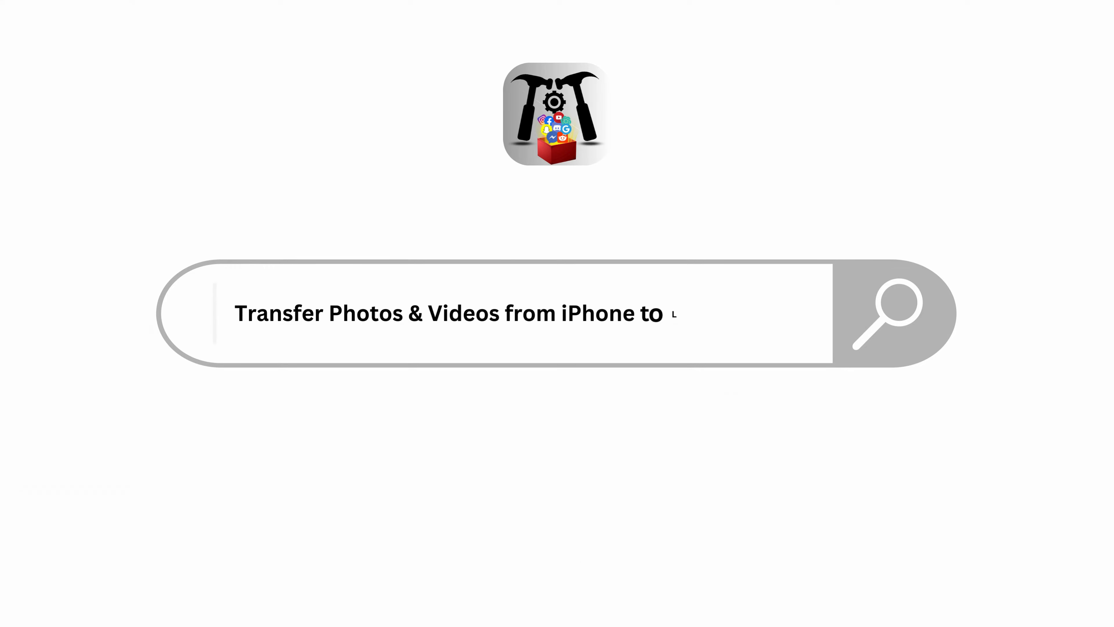
Complete the title card so it reads 'Transfer Photos & Videos from iPhone to Laptop & PC'
type("Laptop & PC")
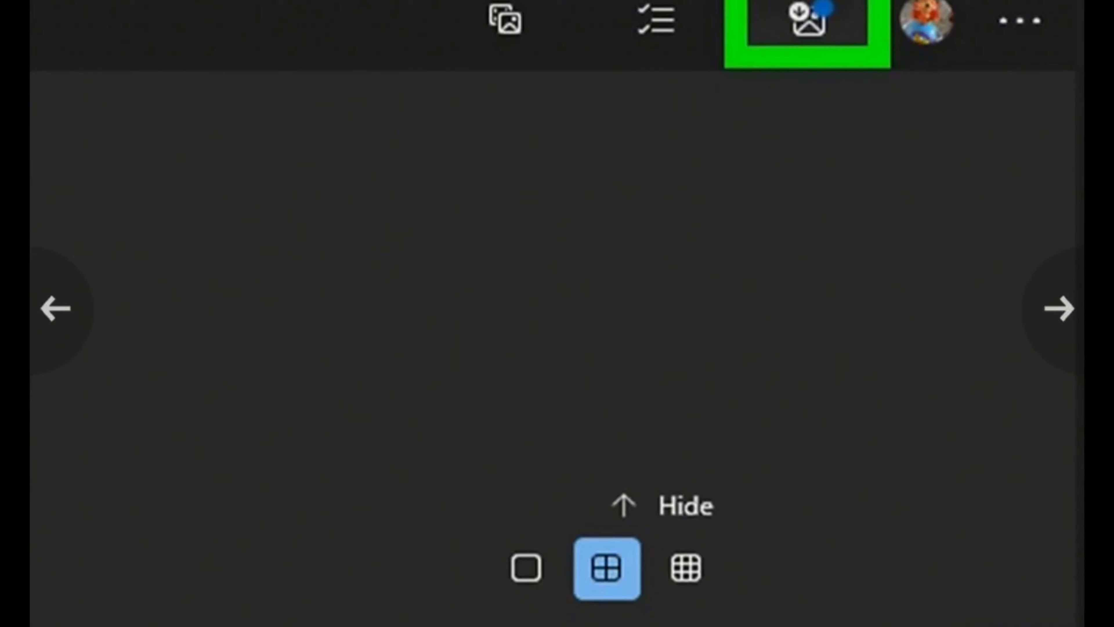
Start an import from the connected iPhone, listing its photos with 461 of 1382 chosen
left_click(807, 21)
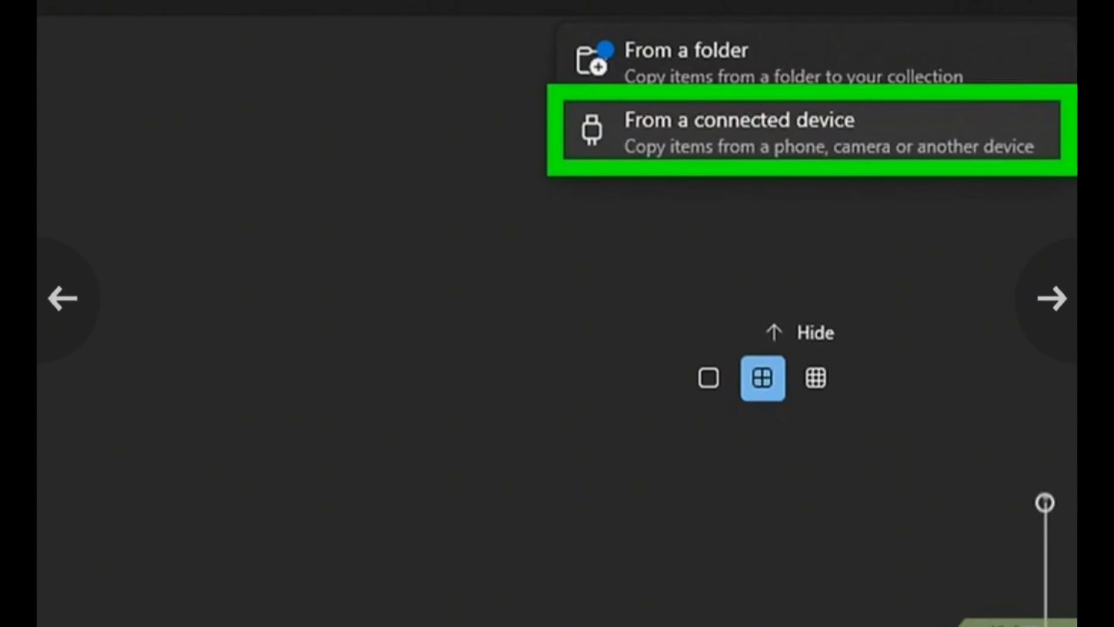
left_click(739, 132)
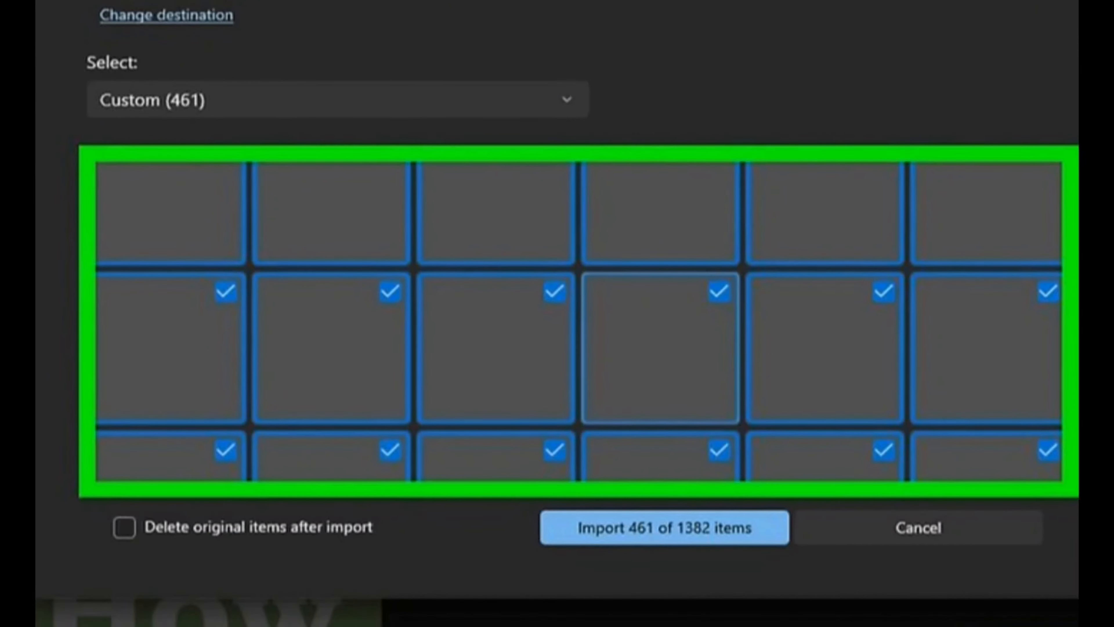